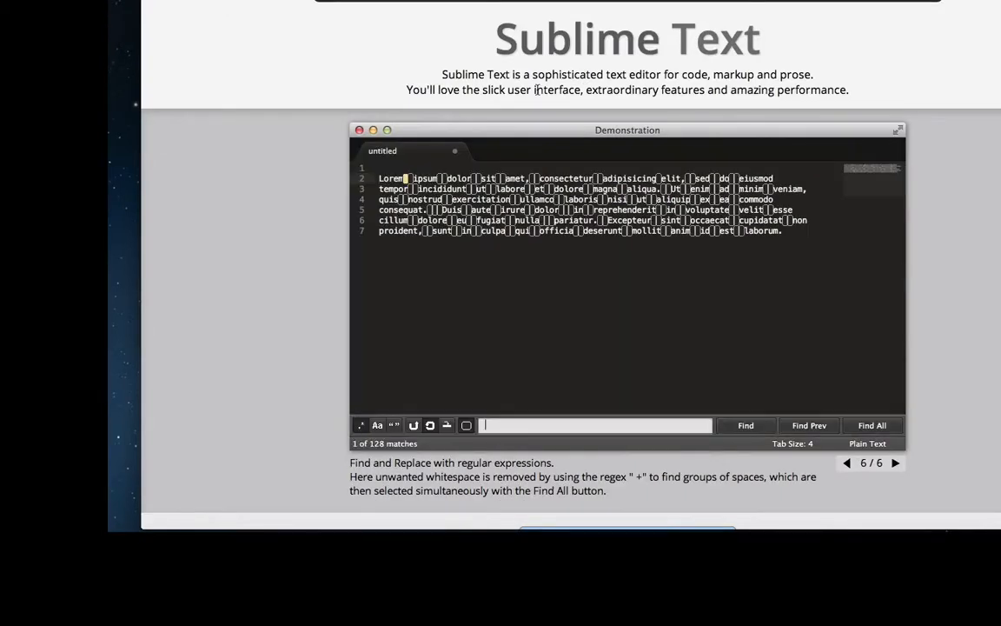
Download the Sublime Text 2.0.2 OS X disk image from sublimetext.com and reveal its download options.
{"action": "left_click", "coordinate": [873, 424]}
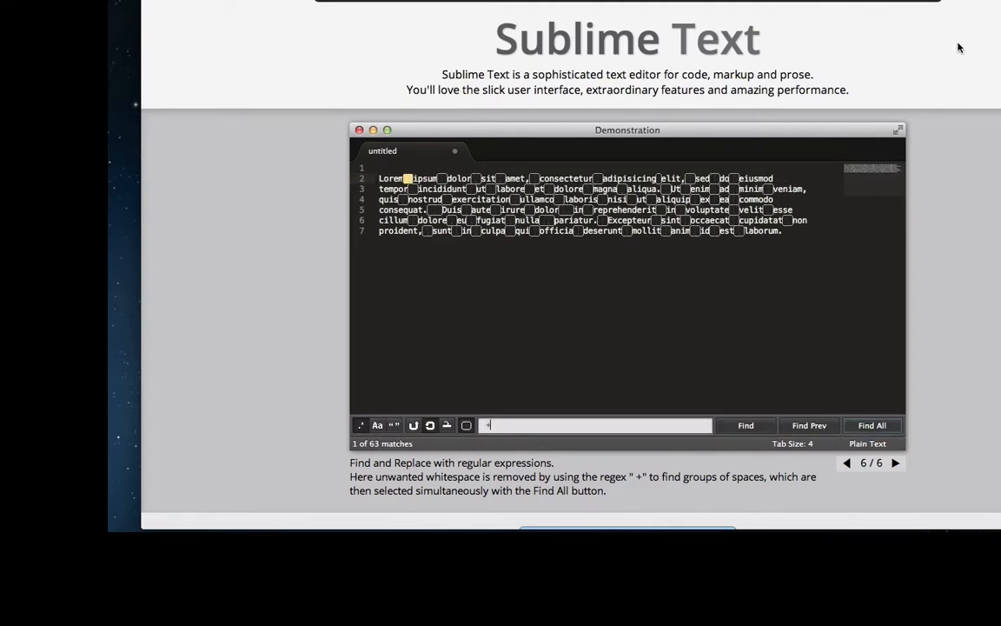
{"action": "scroll", "scroll_direction": "down", "scroll_amount": 3}
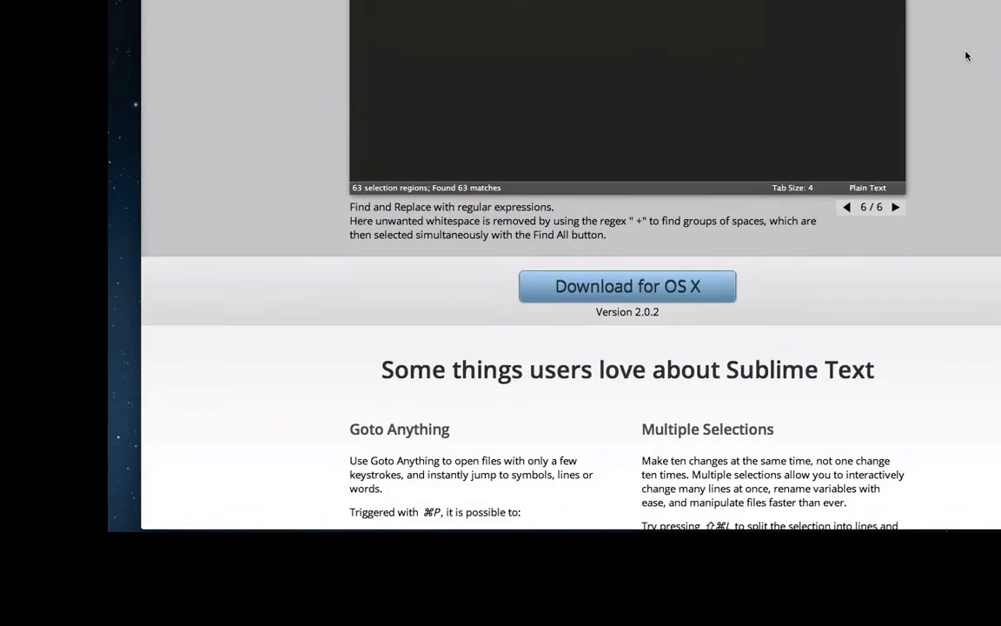
{"action": "left_click", "coordinate": [625, 285]}
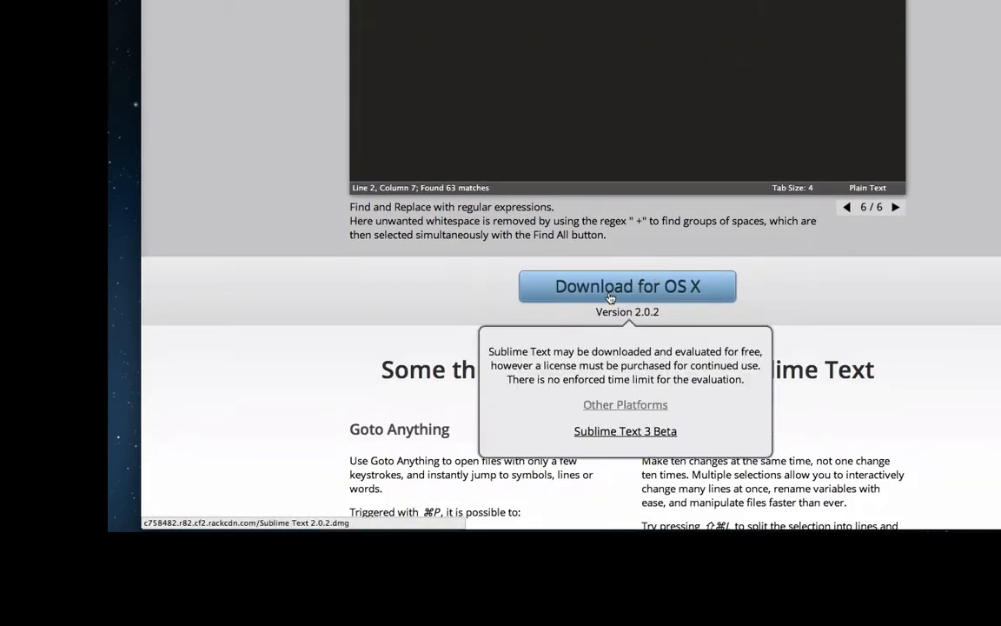
{"action": "left_click", "coordinate": [895, 207]}
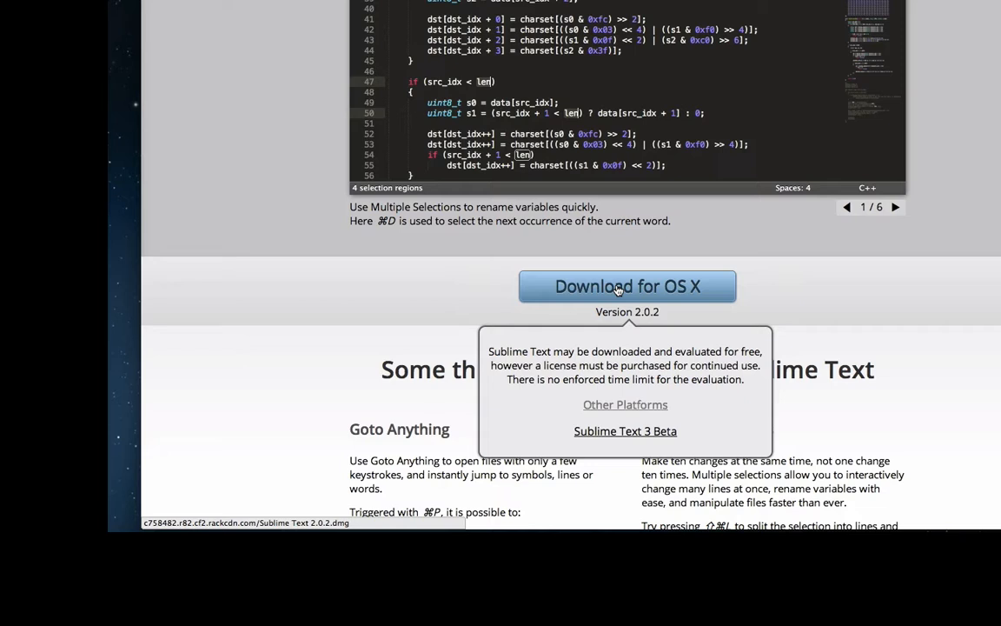
{"action": "left_click", "coordinate": [626, 285]}
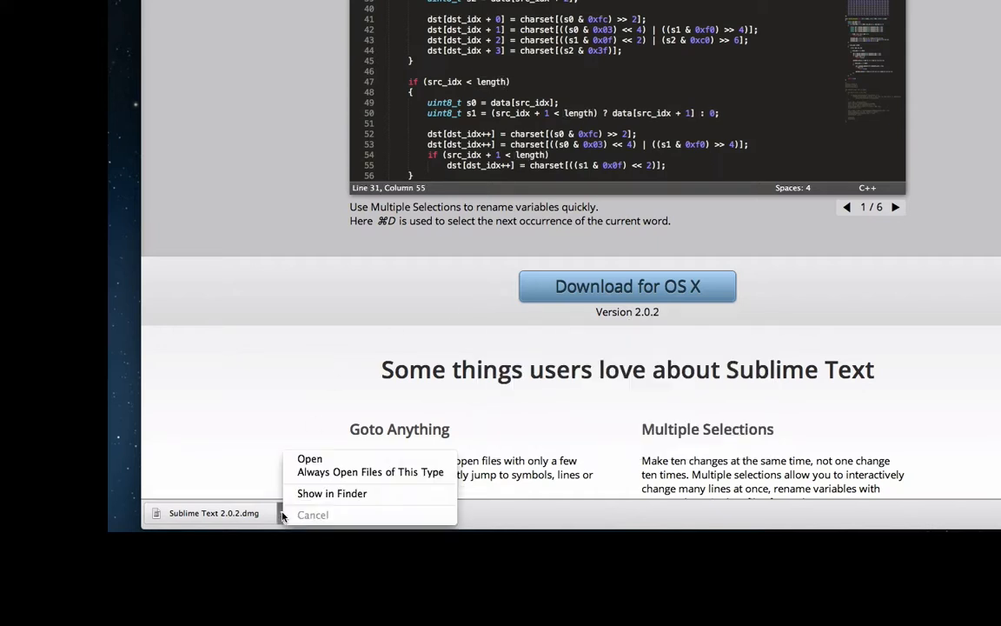
Show Sublime Text 2.0.2.dmg in Downloads and mount the disk image.
{"action": "left_click", "coordinate": [332, 494]}
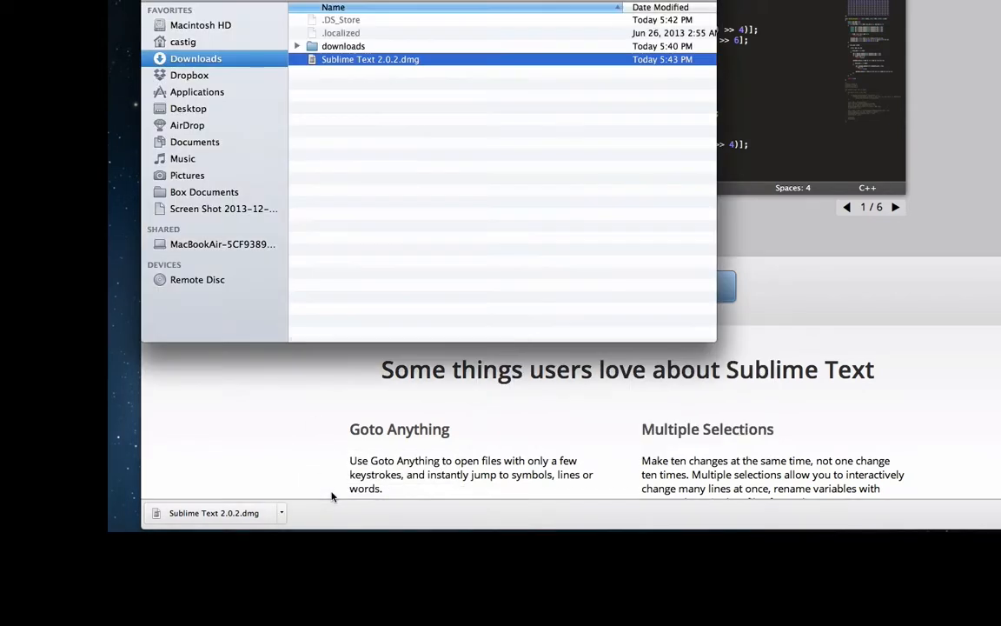
{"action": "left_click", "coordinate": [895, 206]}
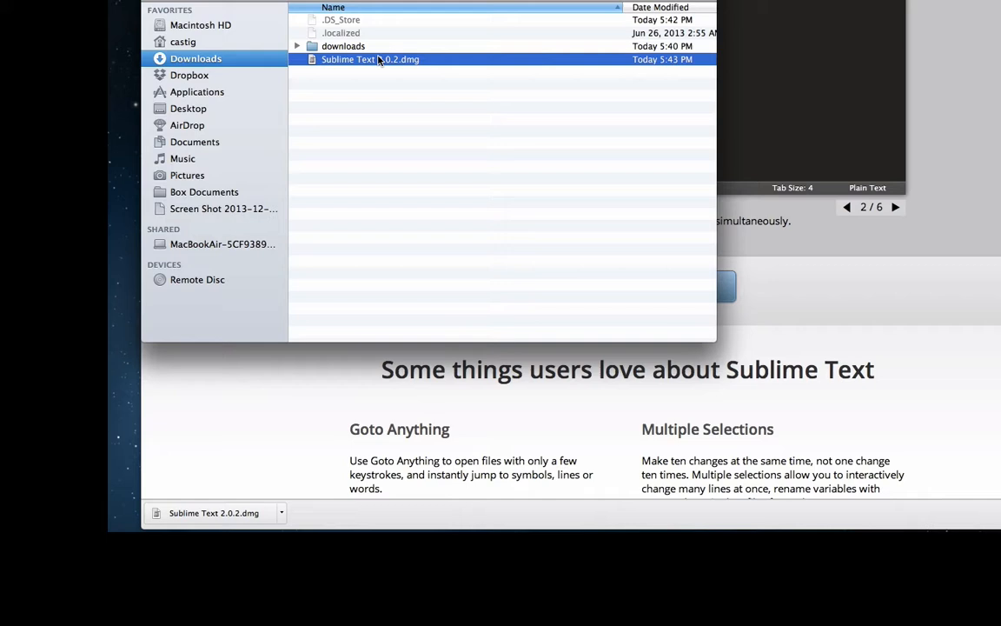
{"action": "double_click", "coordinate": [368, 59]}
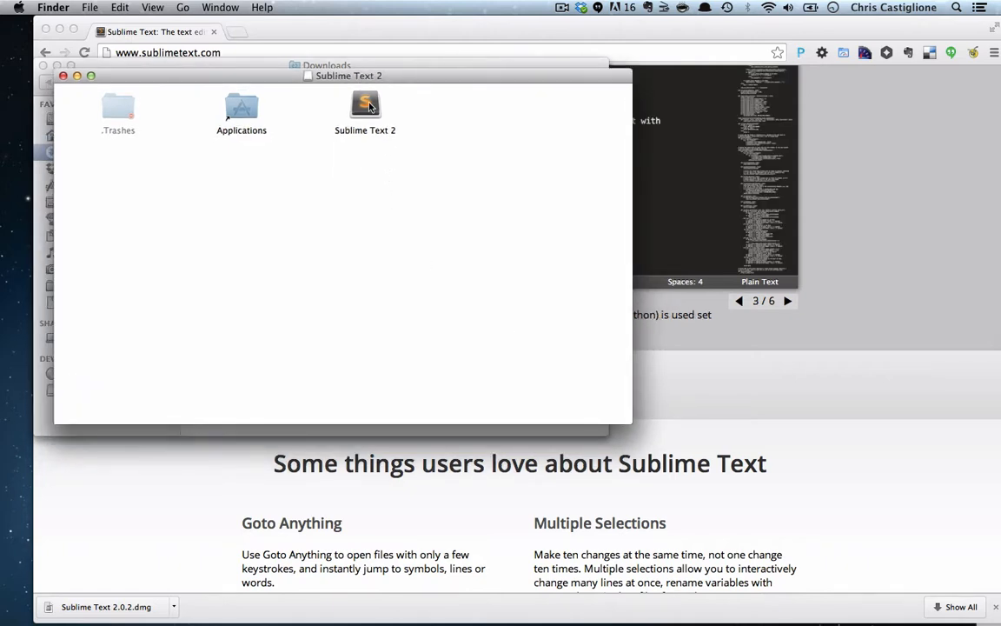
Copy Sublime Text 2 from the disk image into Applications and view the installed apps list.
{"action": "left_click_drag", "start_coordinate": [365, 104], "coordinate": [339, 108]}
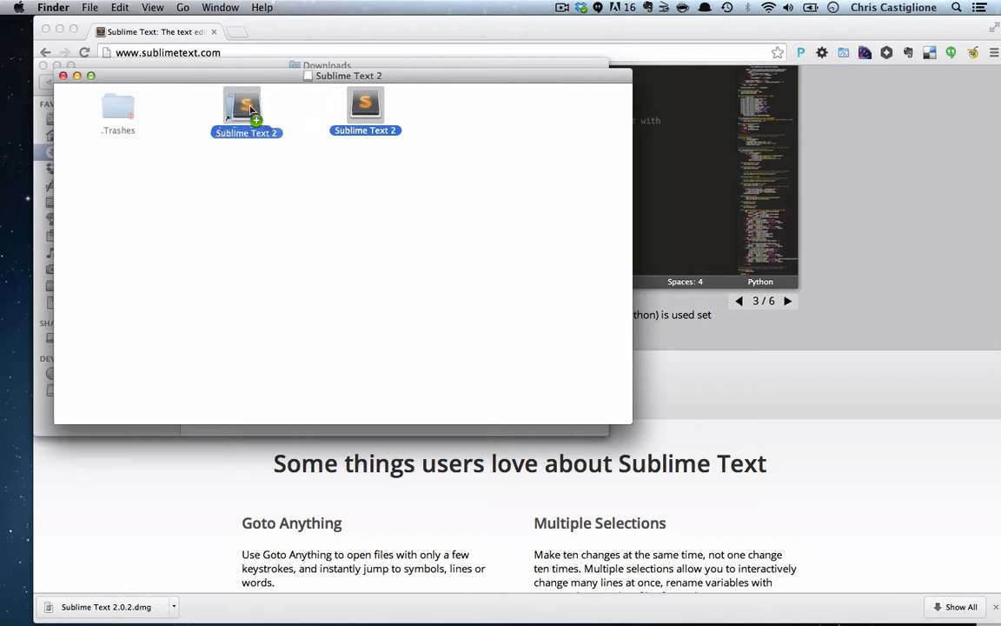
{"action": "left_click_drag", "start_coordinate": [247, 104], "coordinate": [495, 139]}
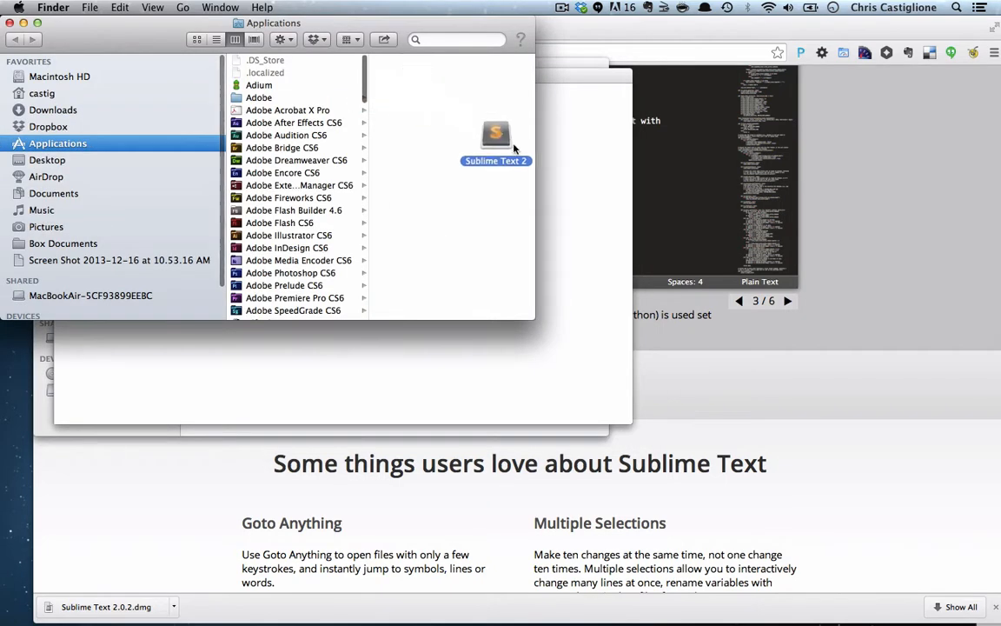
{"action": "left_click_drag", "start_coordinate": [495, 136], "coordinate": [252, 113]}
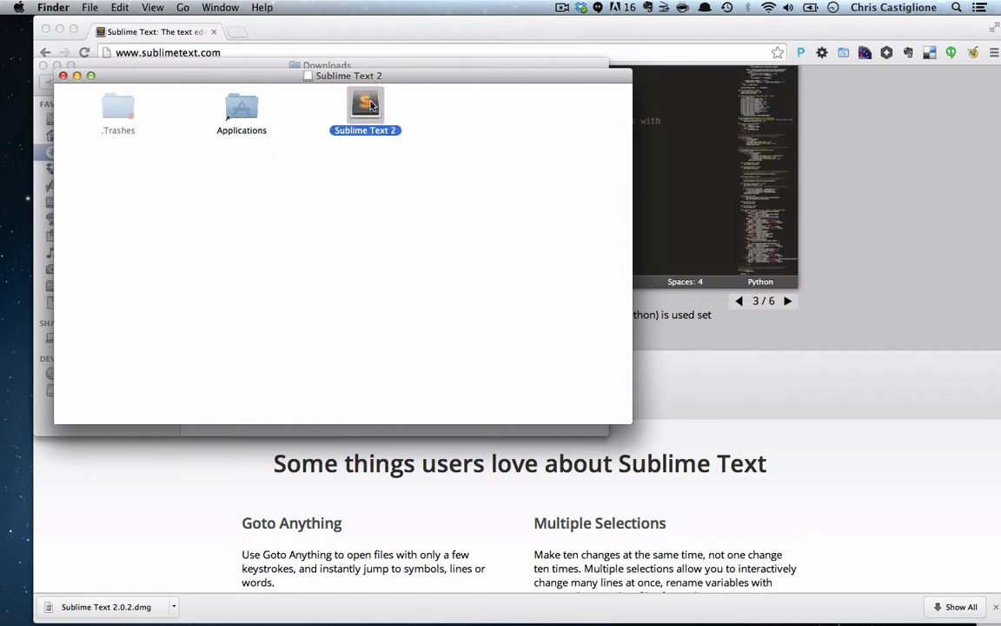
{"action": "left_click", "coordinate": [787, 300]}
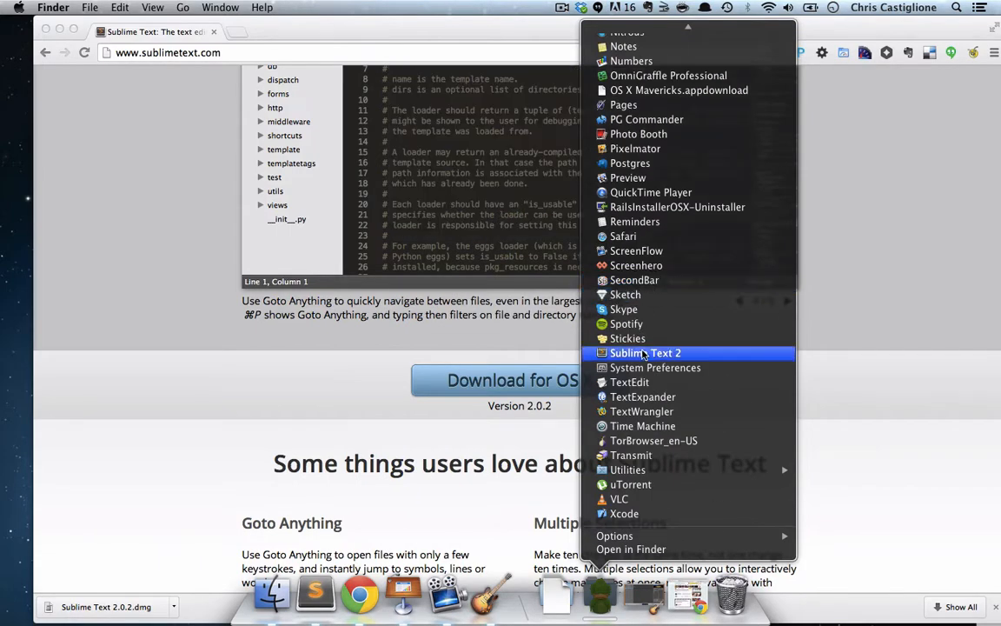
Launch Sublime Text 2 from Applications to an empty untitled document.
{"action": "left_click", "coordinate": [645, 353]}
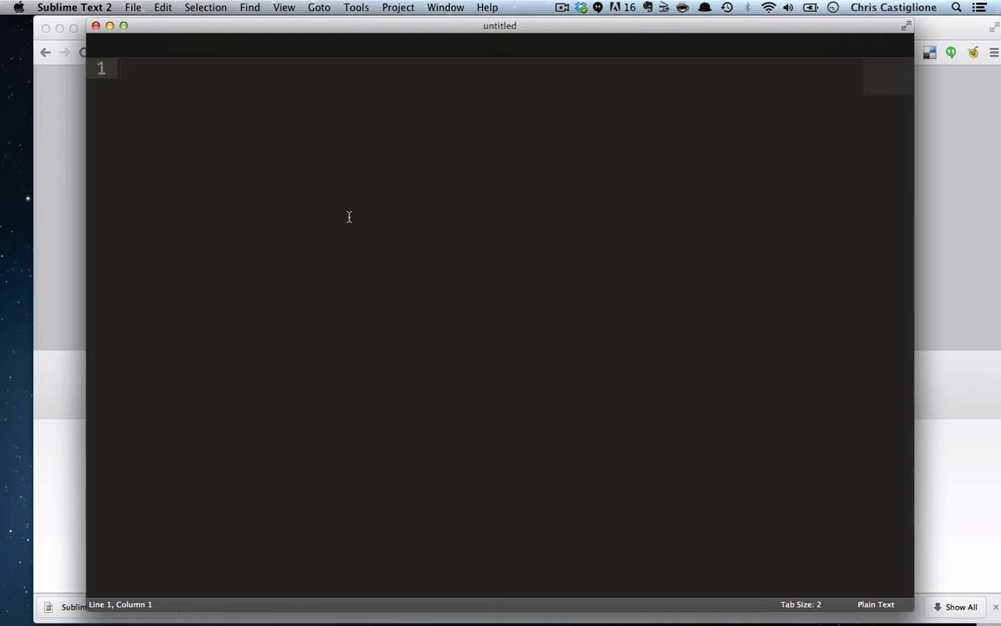
{"action": "mouse_move", "coordinate": [370, 106]}
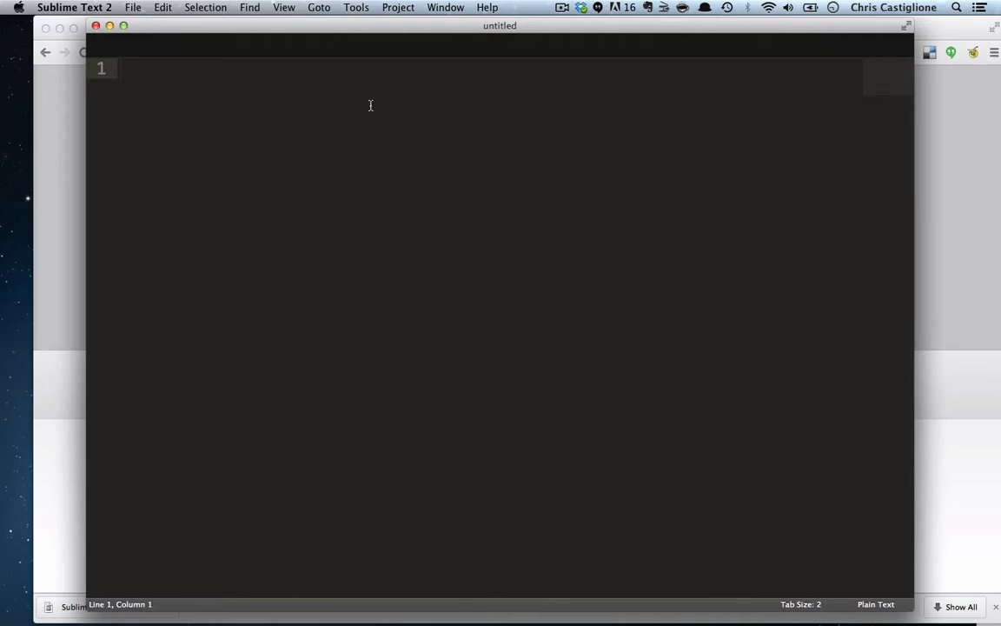
{"action": "mouse_move", "coordinate": [233, 238]}
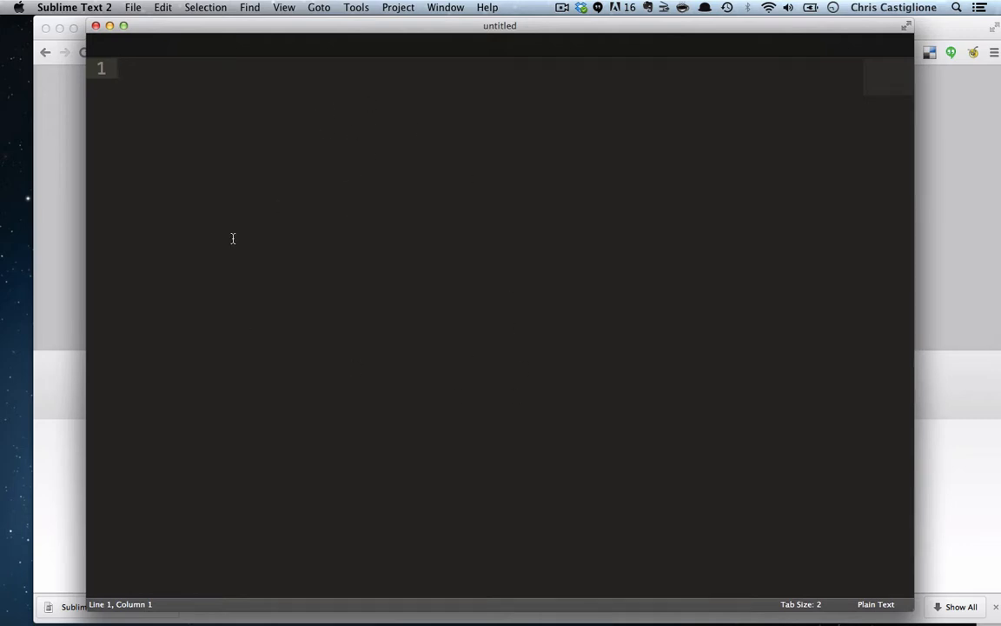
{"action": "mouse_move", "coordinate": [279, 179]}
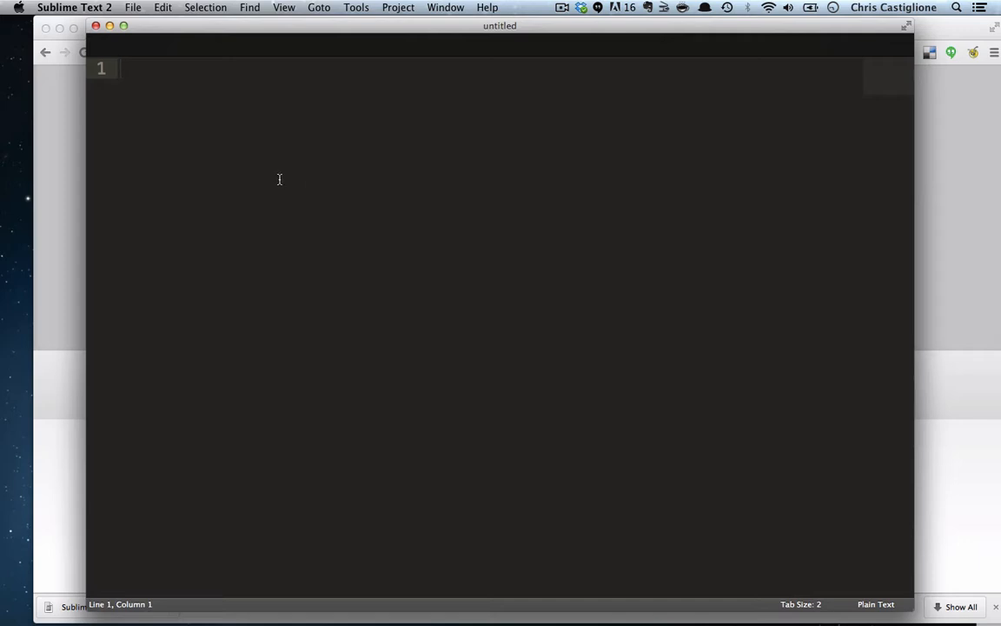
{"action": "mouse_move", "coordinate": [157, 99]}
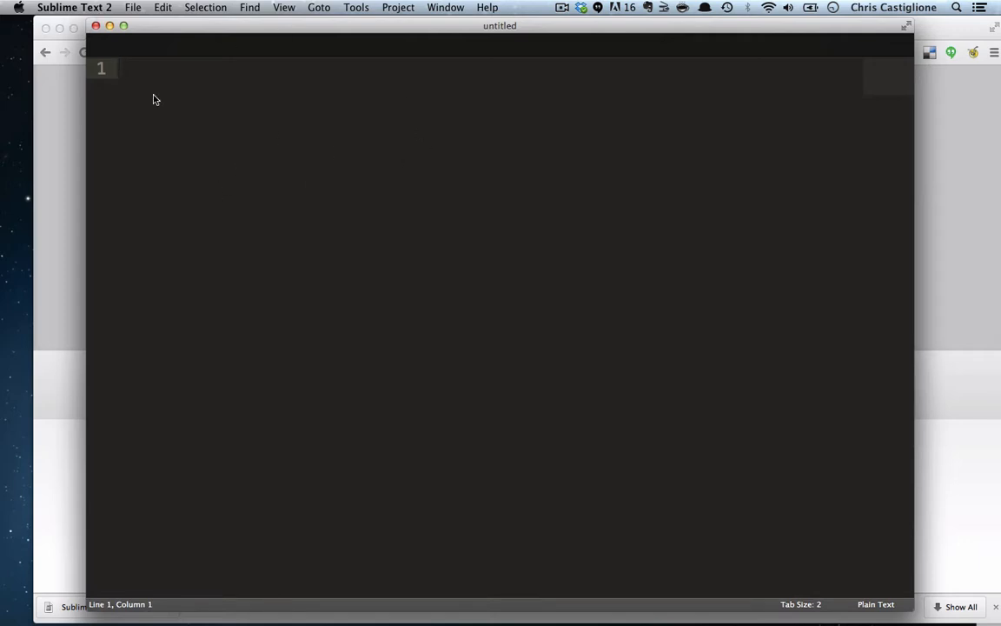